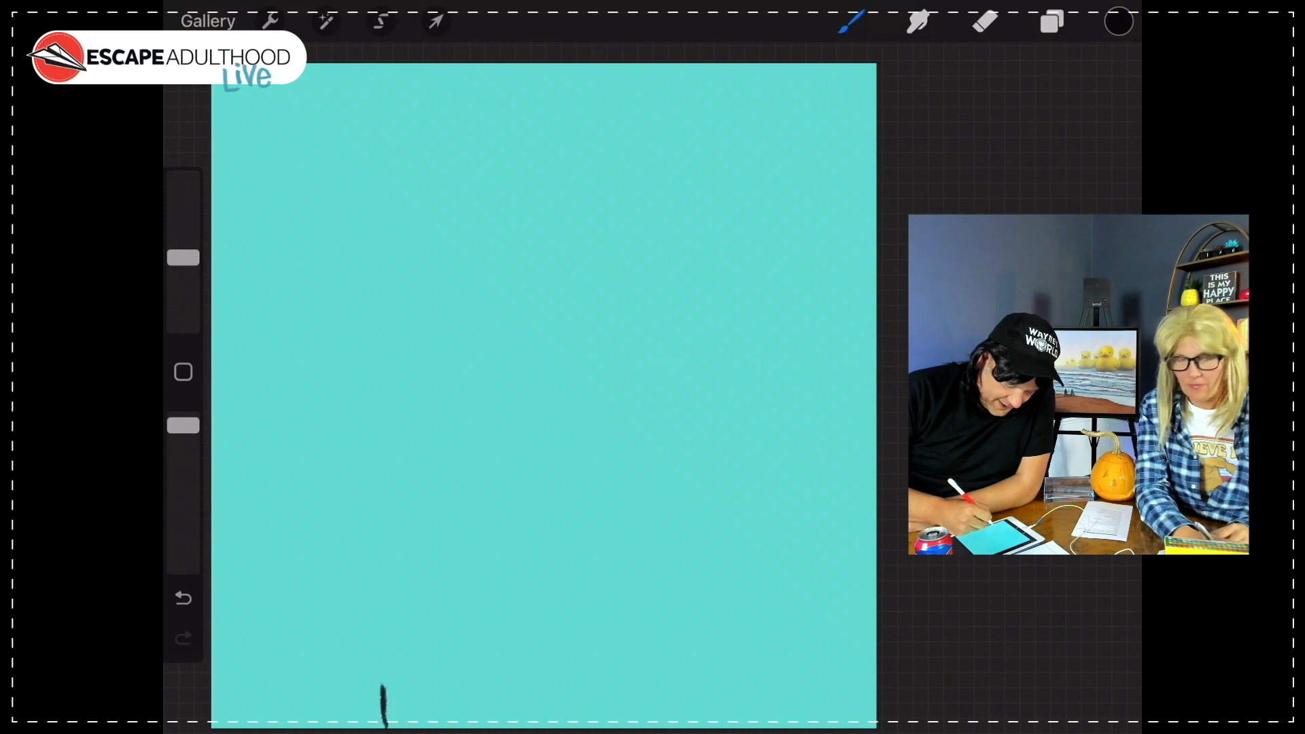
Draw the black arched body outline with rounded shoulders and a circular head above it
drag(381, 717, 463, 481)
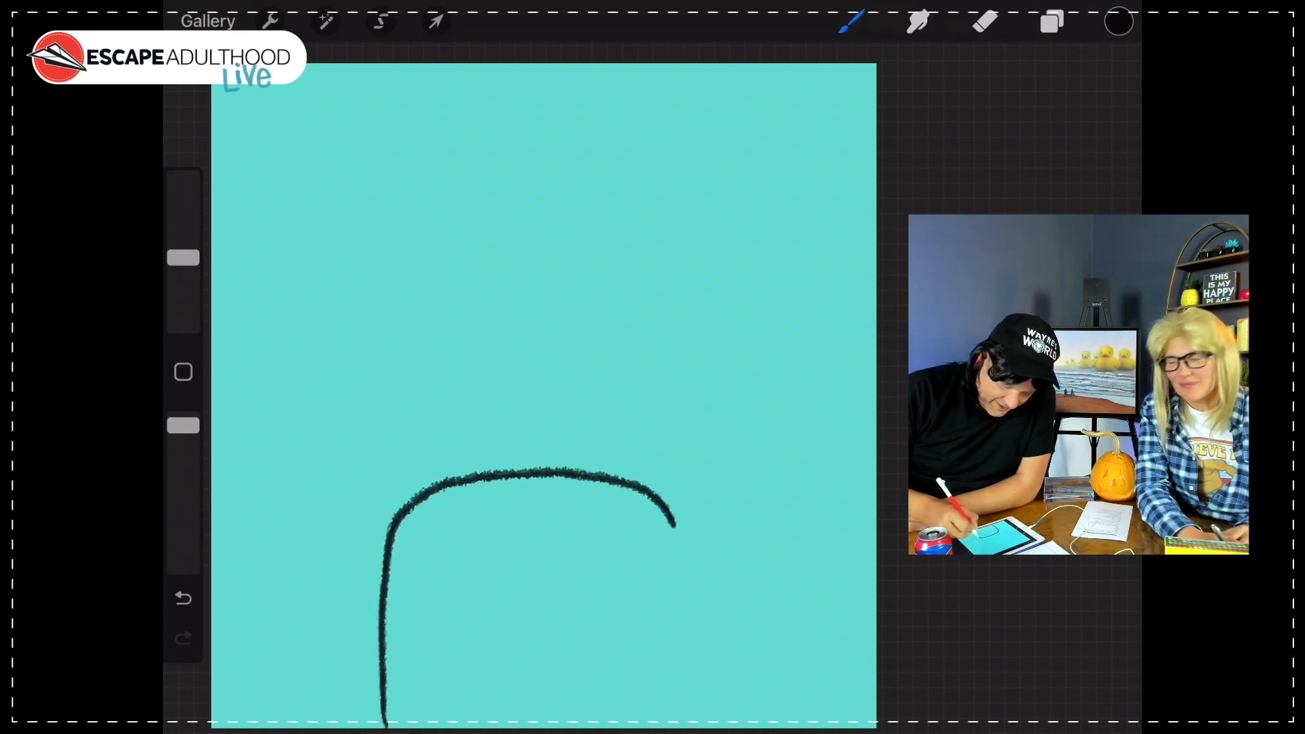
drag(674, 521, 683, 725)
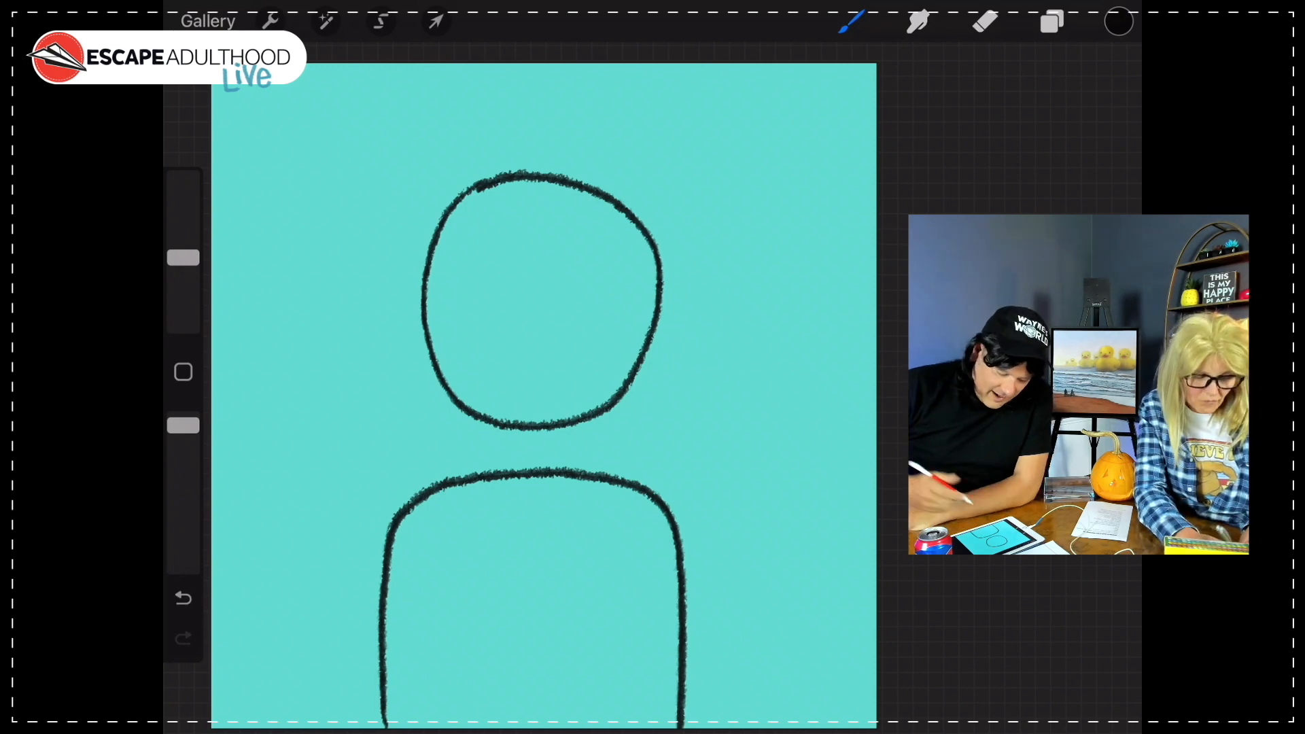
Draw two arm lines inside the torso, bandage stripes at the cuffs, and a square fist on the right
click(442, 627)
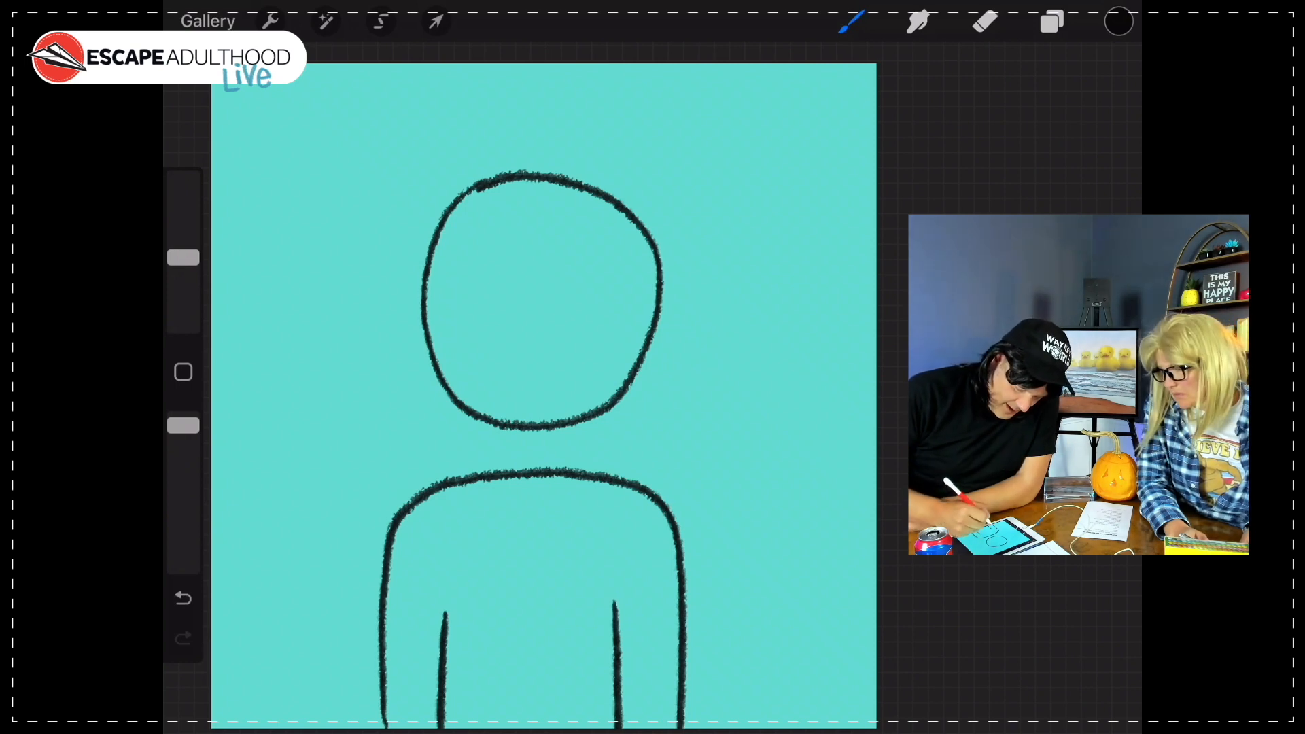
drag(387, 658, 433, 658)
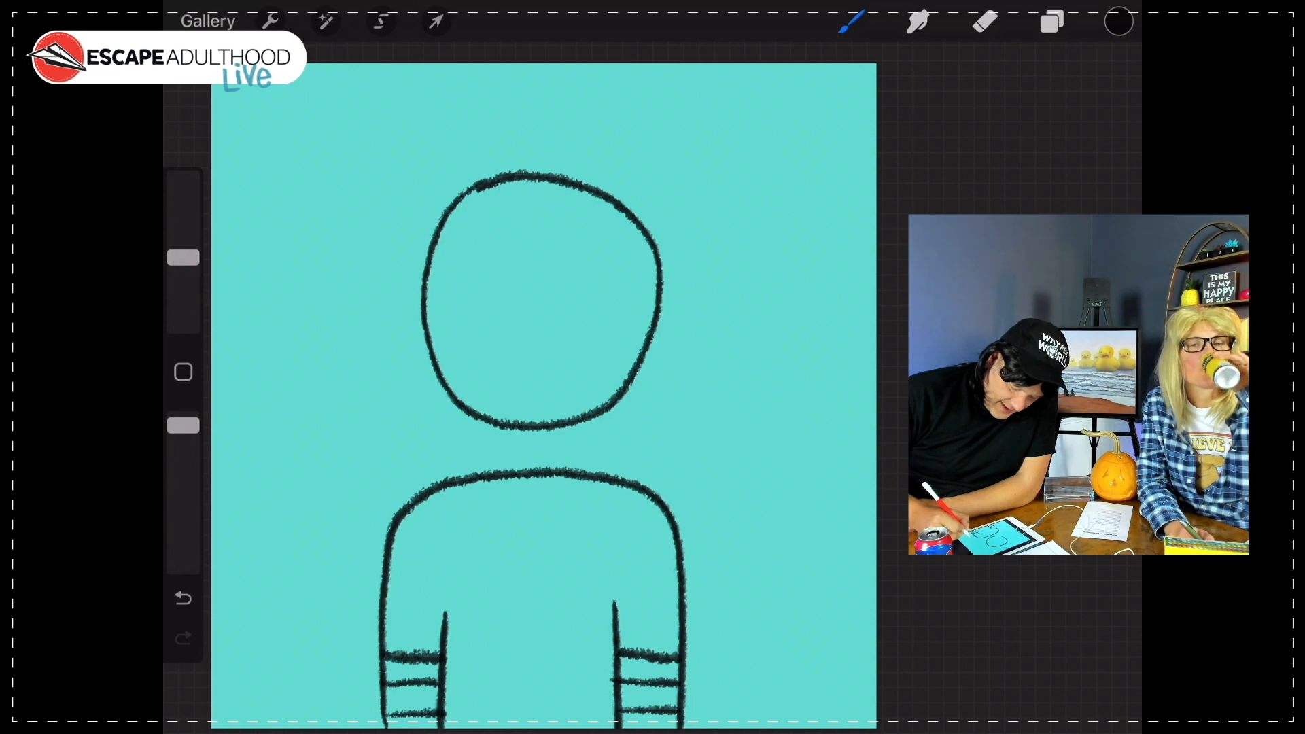
drag(828, 581, 745, 645)
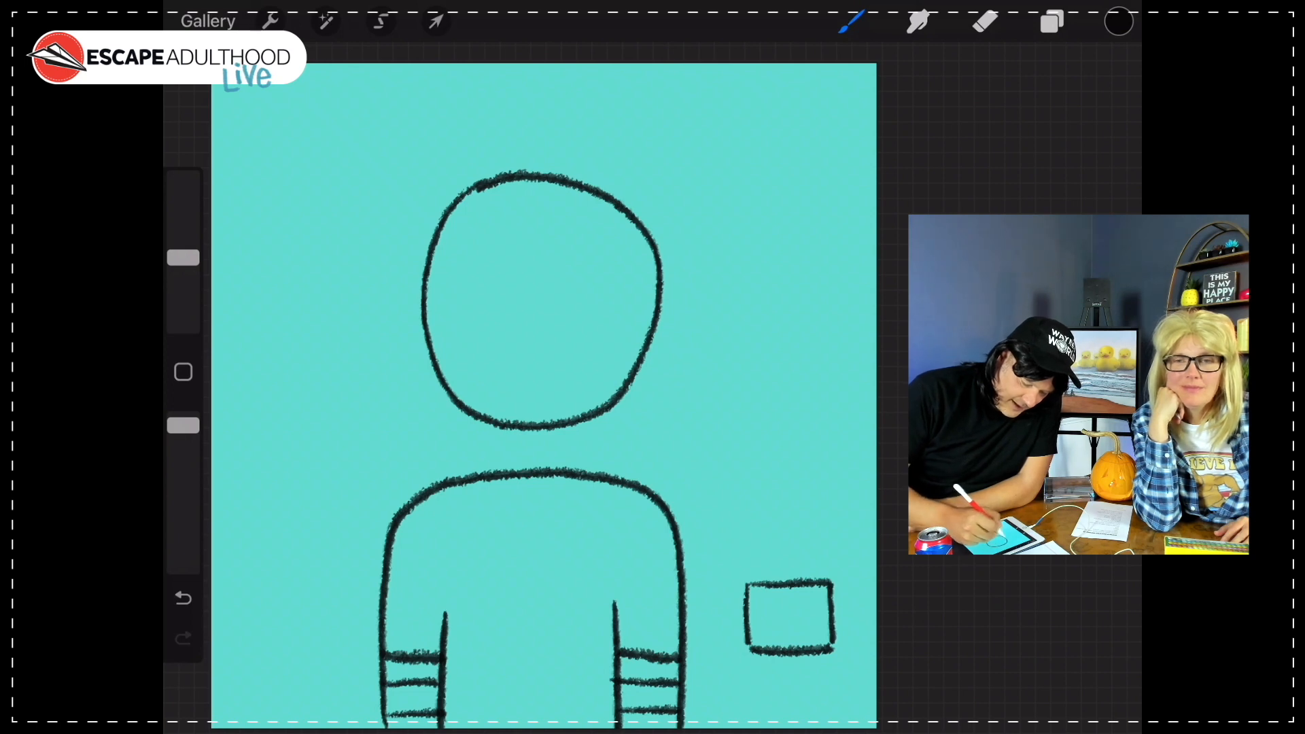
Draw neck lines, a V-shaped shirt collar, and a raised forearm below the fist
drag(512, 420, 514, 466)
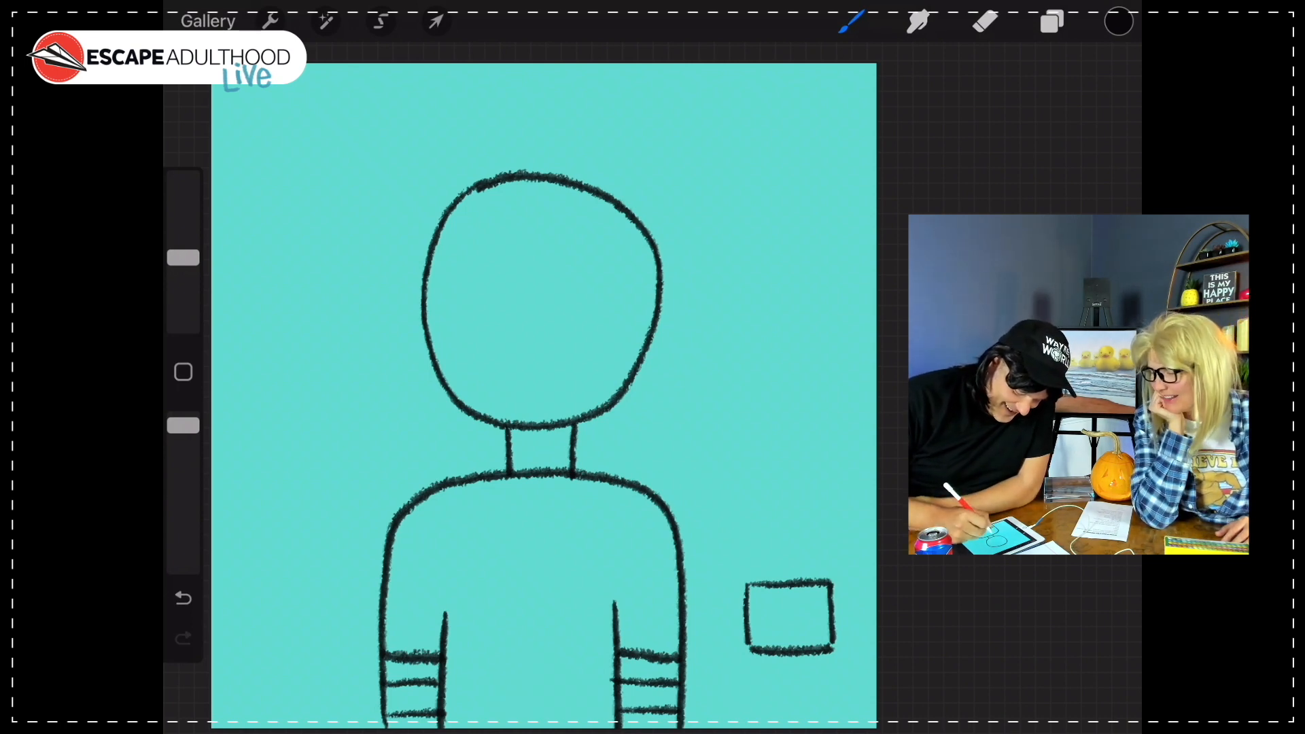
drag(499, 487, 541, 557)
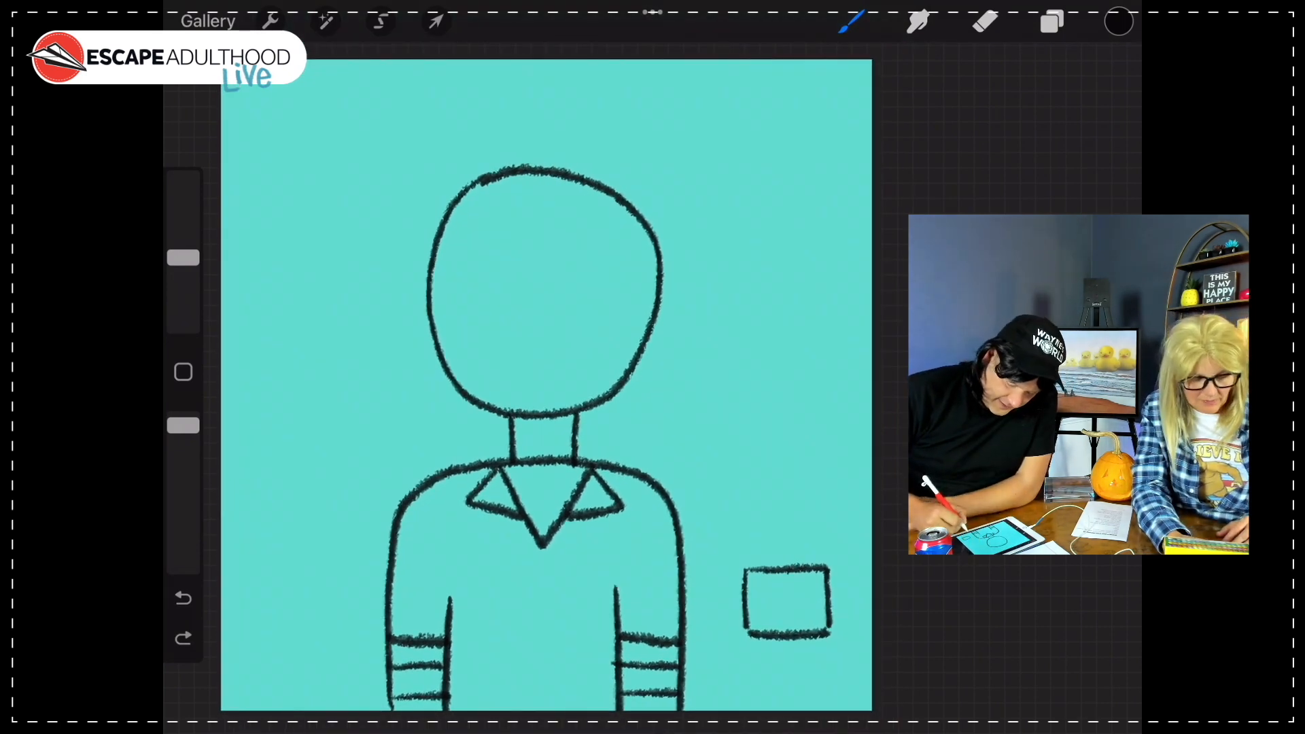
drag(753, 633, 749, 666)
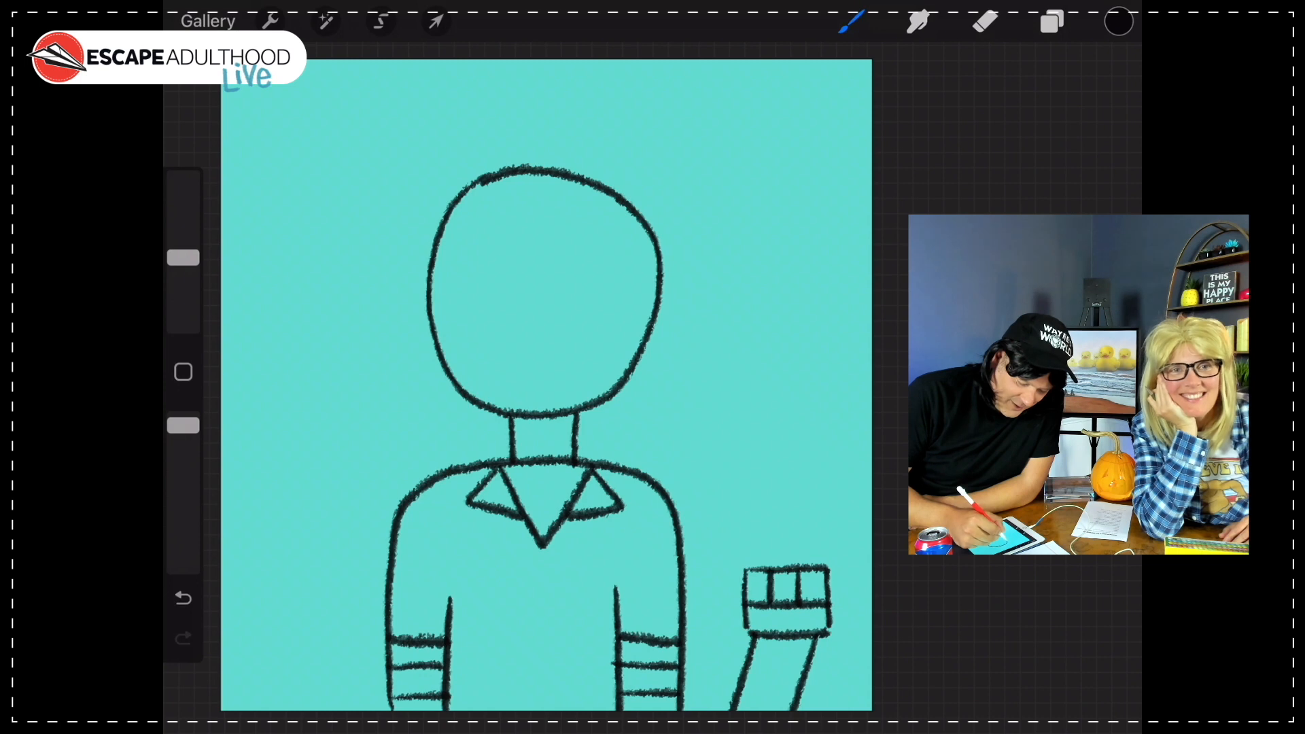
Wrap the head in horizontal bandage stripes and dot the eyes for the smiling face
drag(450, 200, 608, 195)
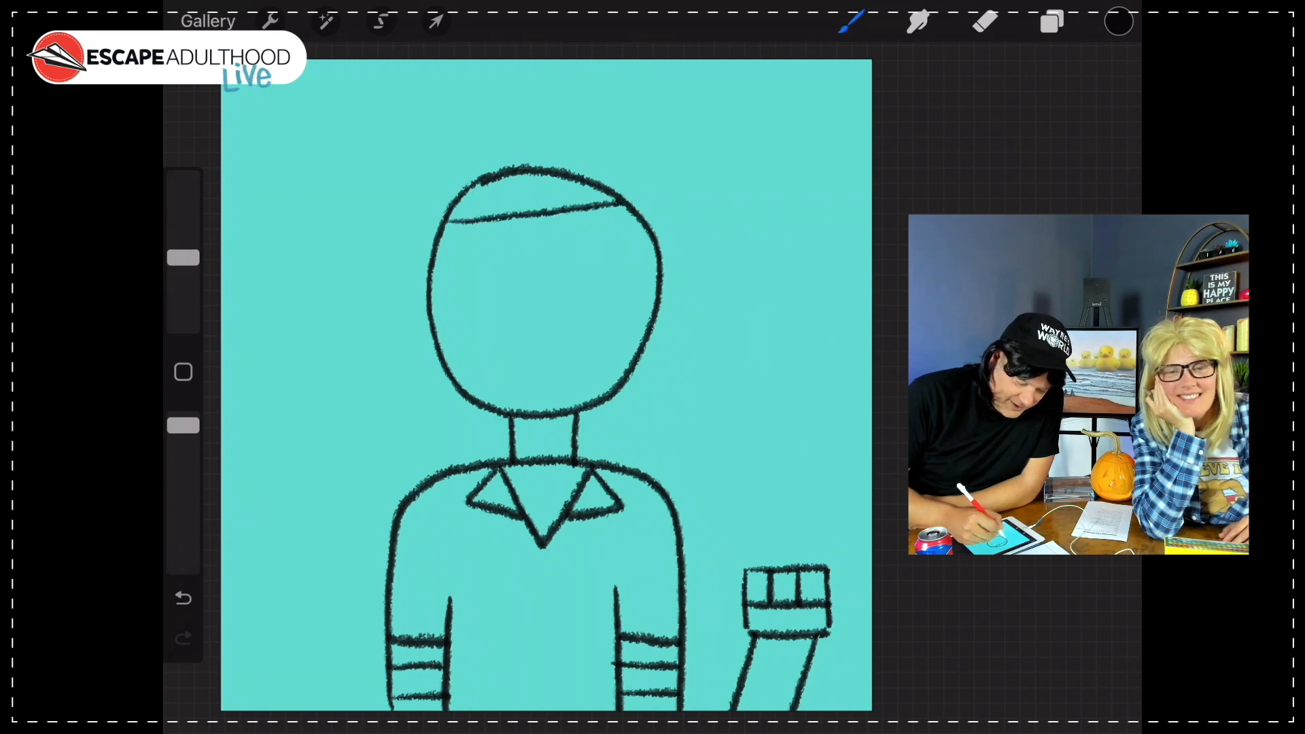
drag(432, 275, 628, 273)
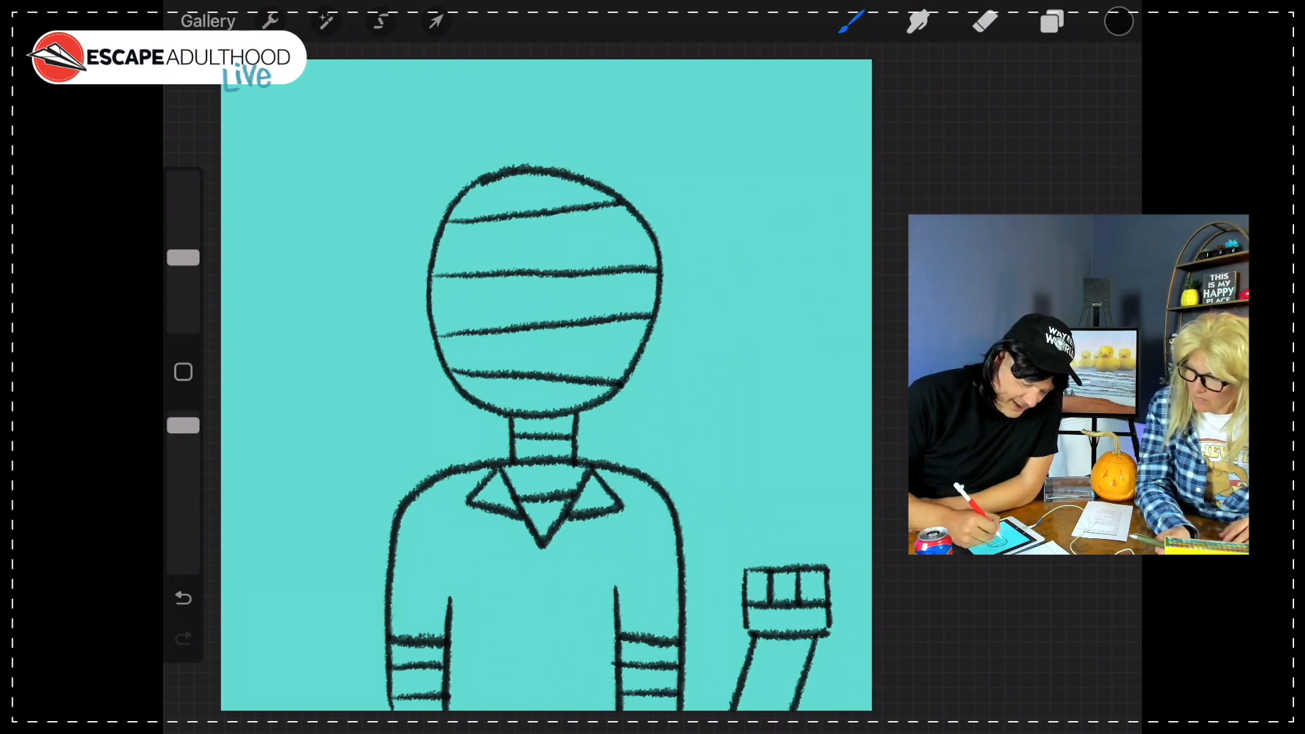
click(474, 298)
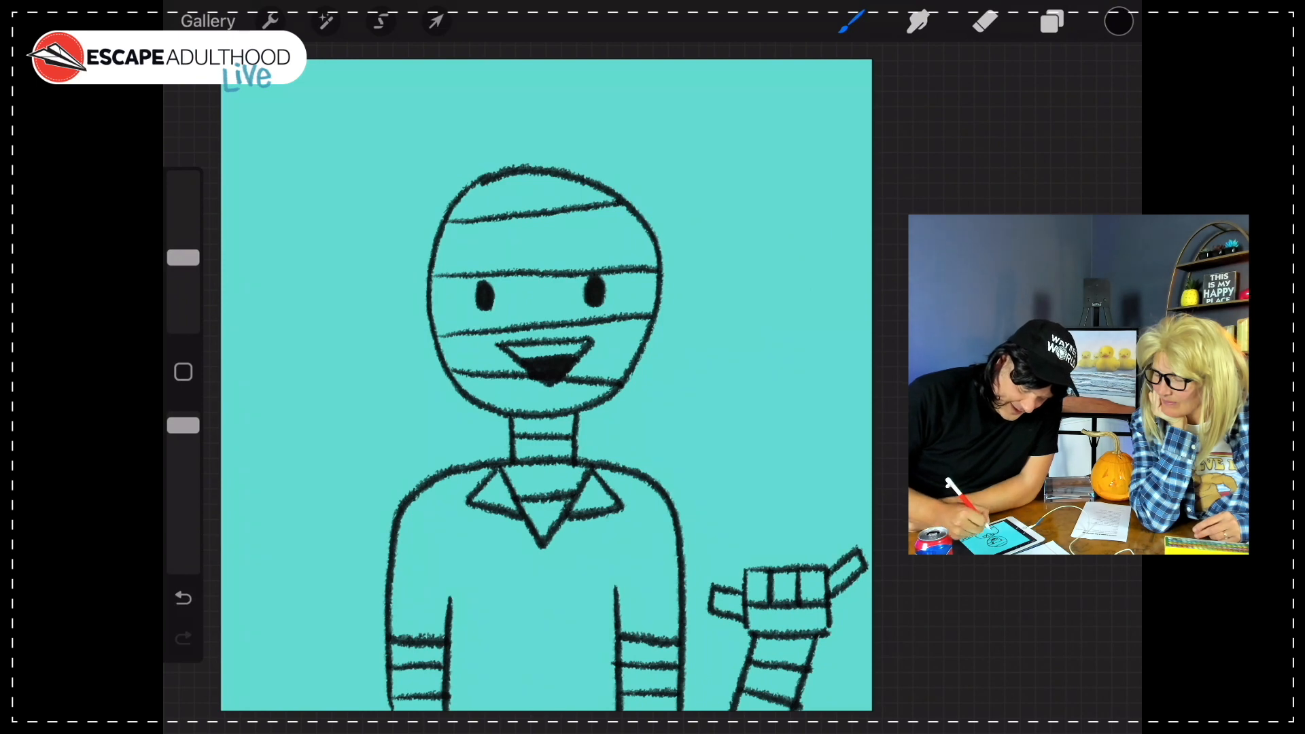
Draw flower petal outlines and small circles on the left chest of the shirt
click(476, 581)
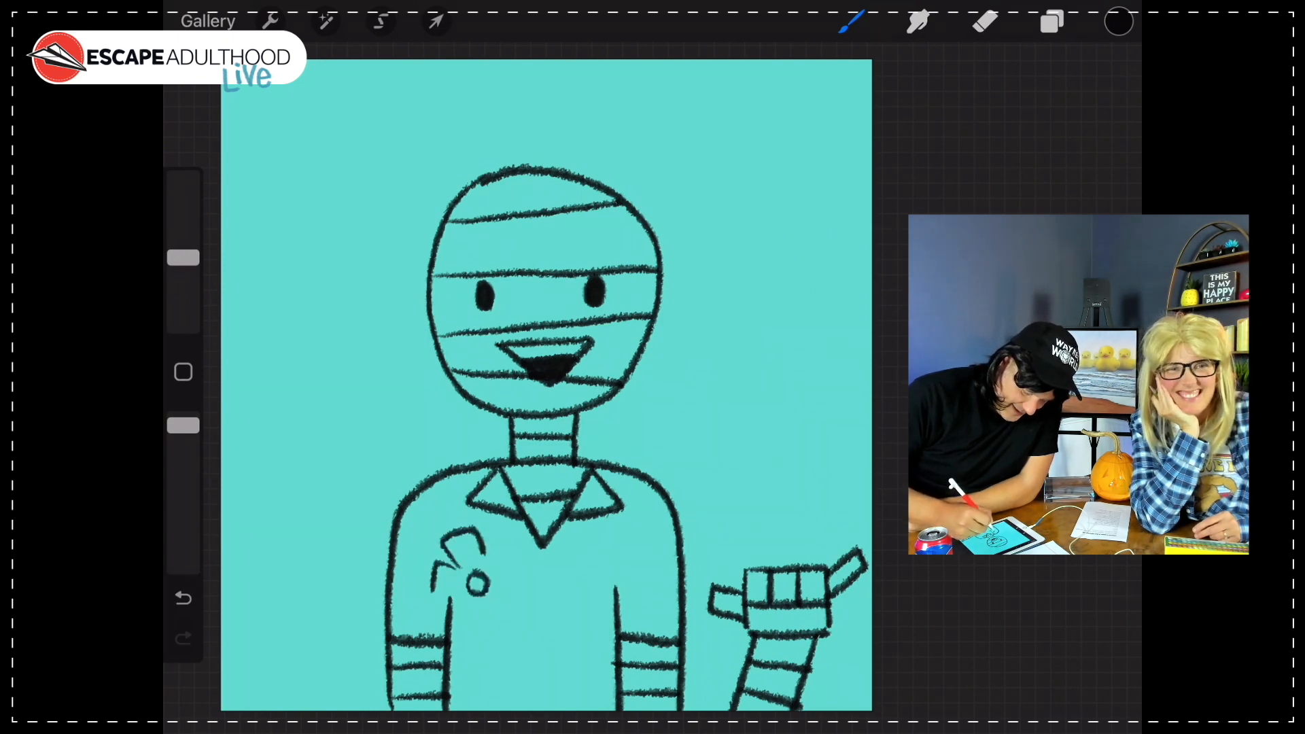
drag(455, 541, 466, 608)
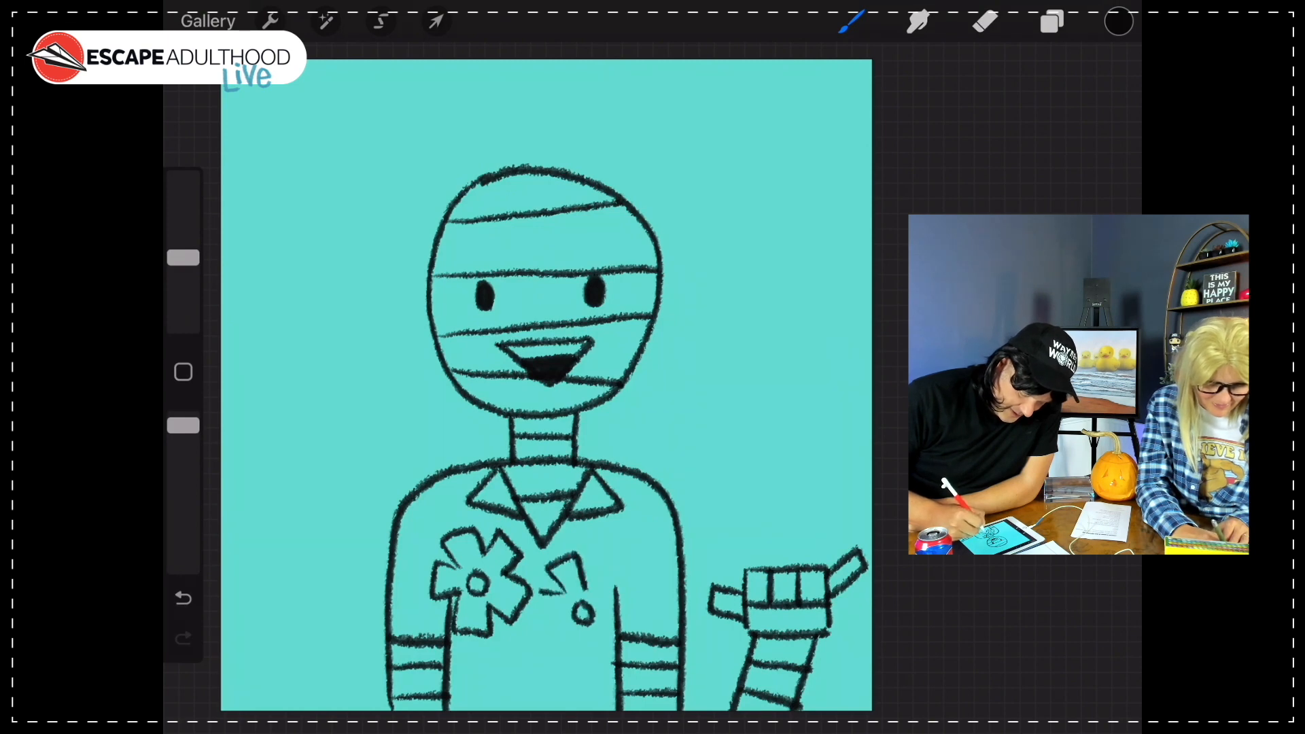
drag(584, 566, 566, 616)
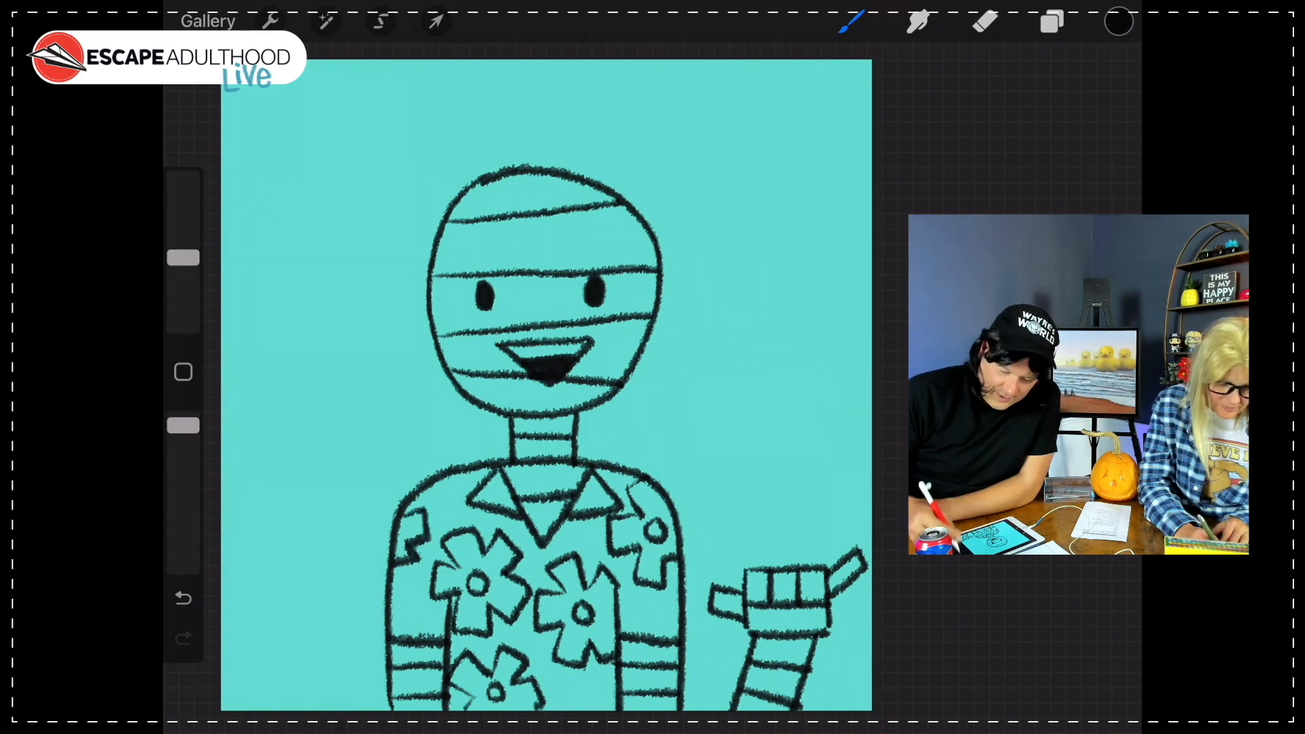
Add a new Layer 2 in the Layers panel and drag it below the line-art Layer 1
click(1051, 20)
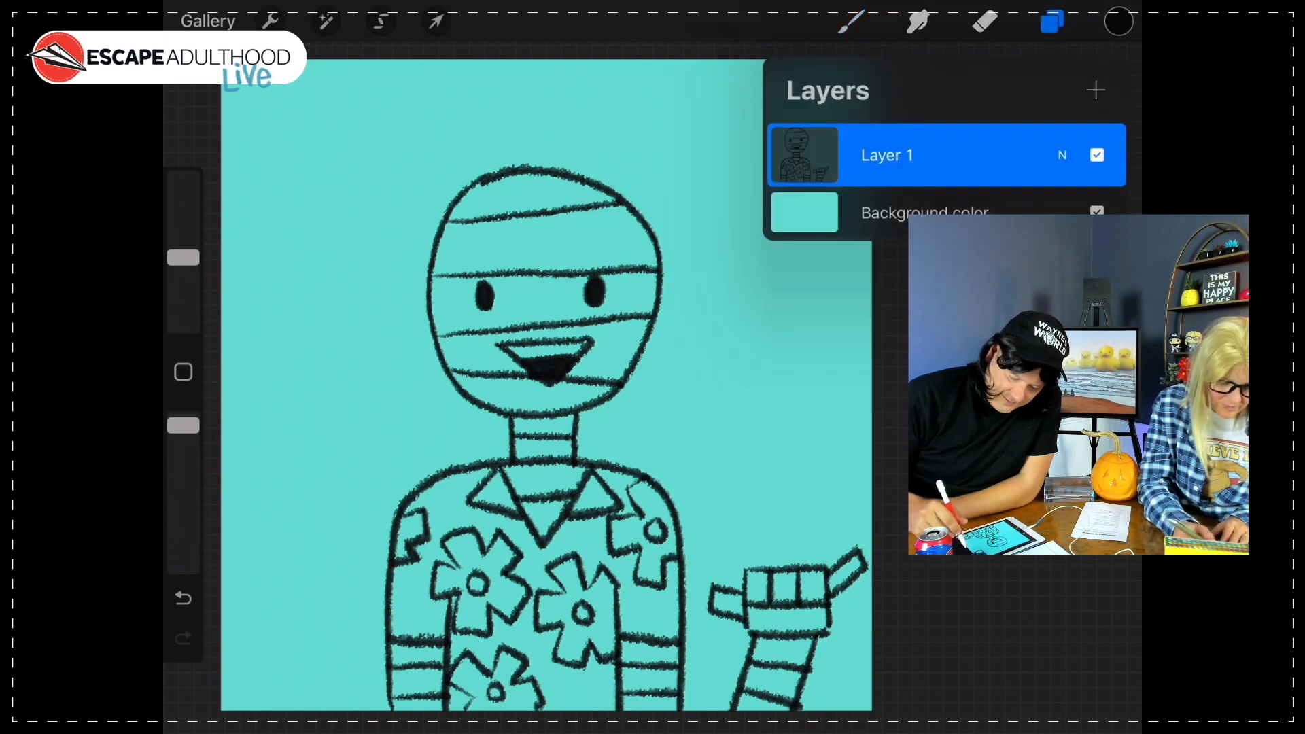
click(802, 212)
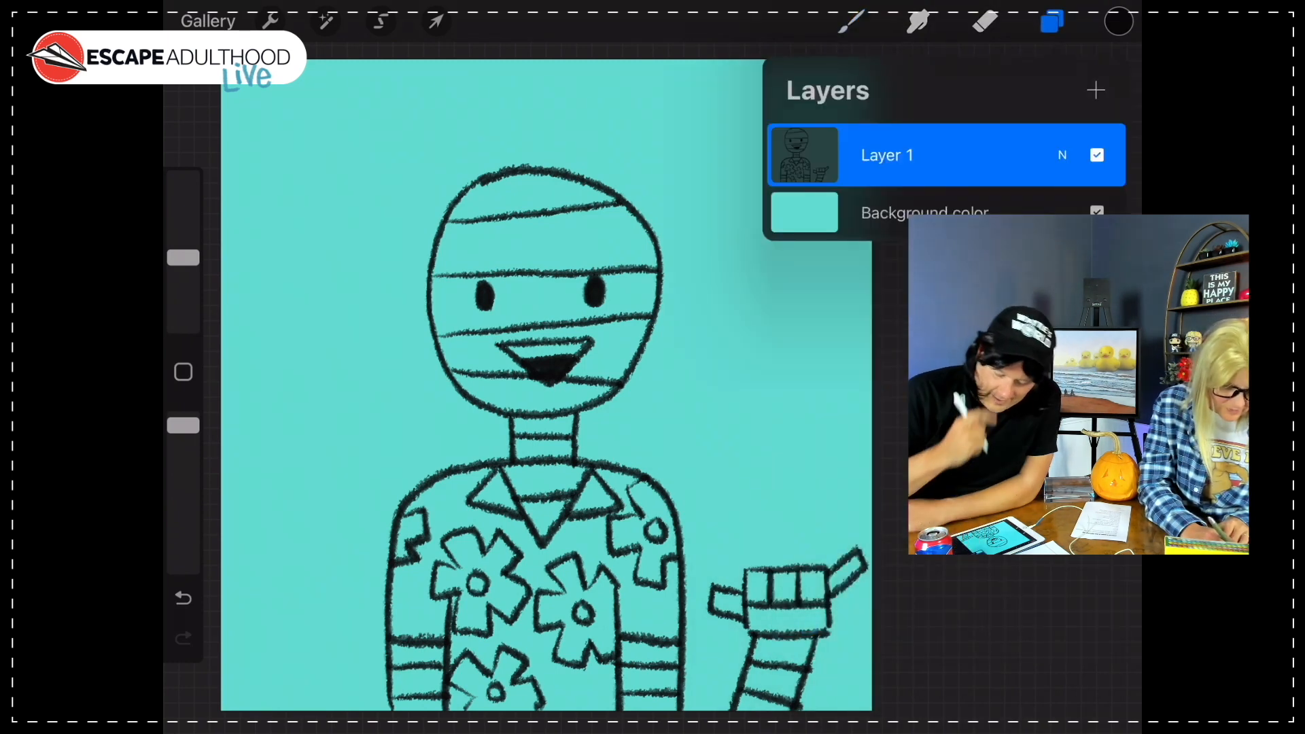
click(1095, 90)
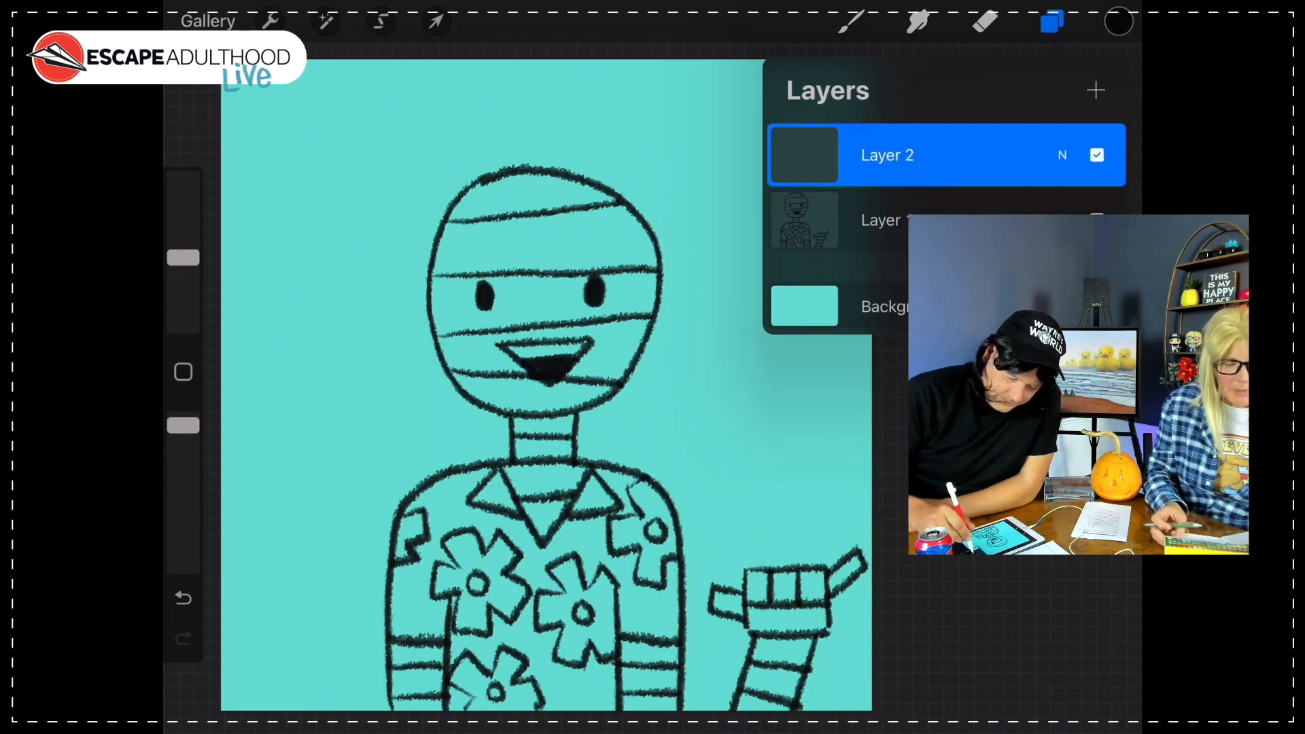
drag(886, 155, 886, 217)
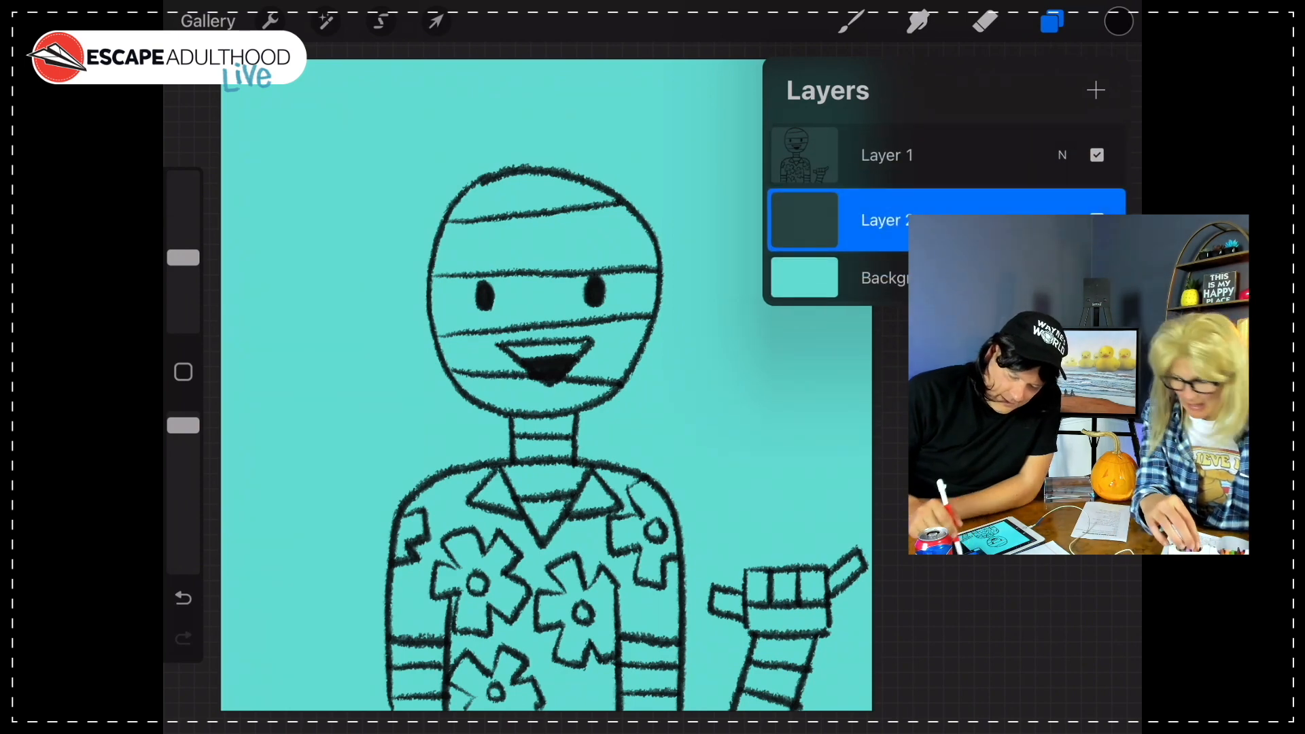
click(1119, 21)
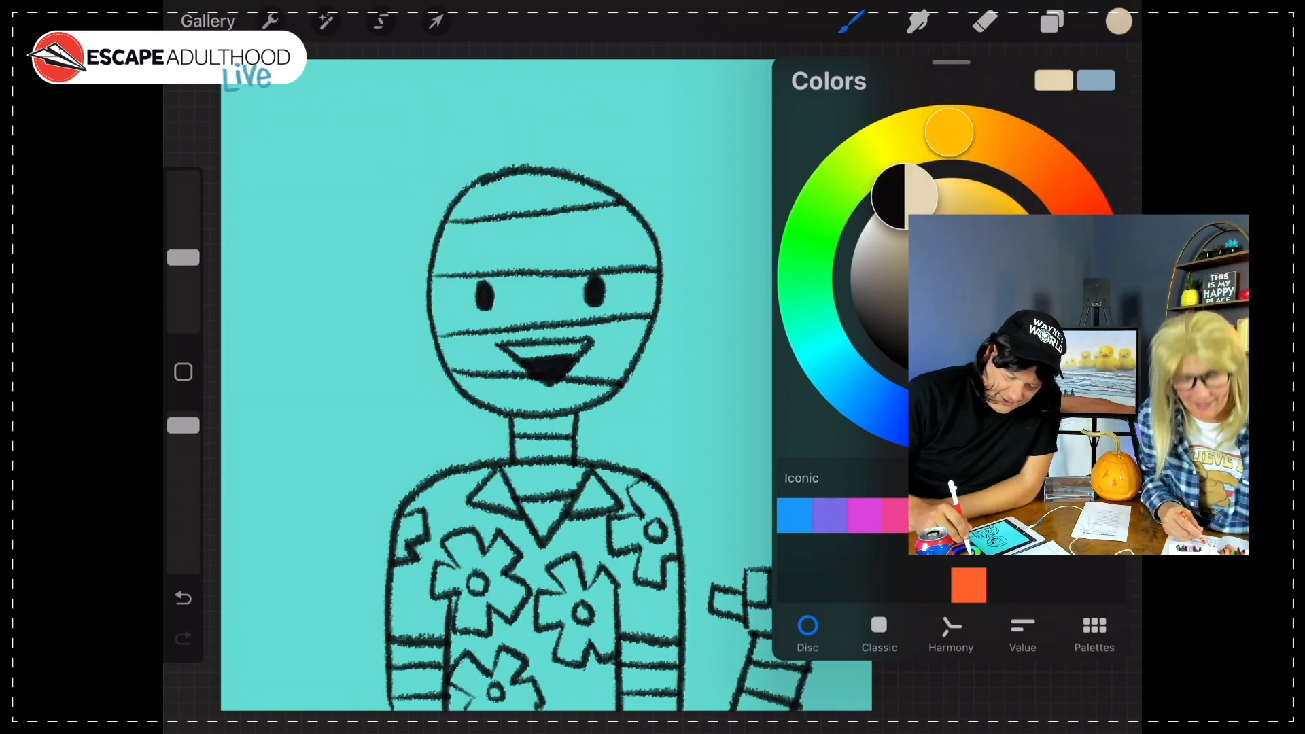
Paint cream into the head, neck and arm wrappings on Layer 2, then pick pink for the shirt
click(1118, 22)
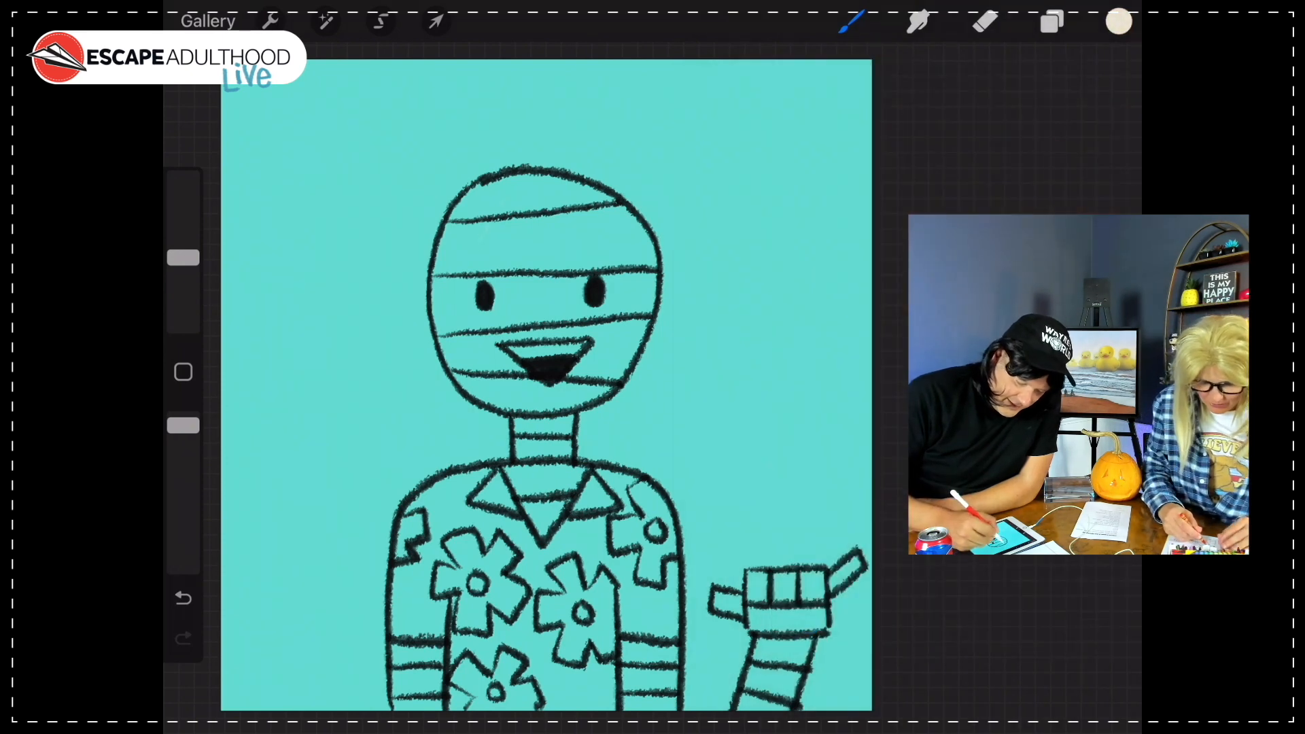
drag(466, 200, 499, 250)
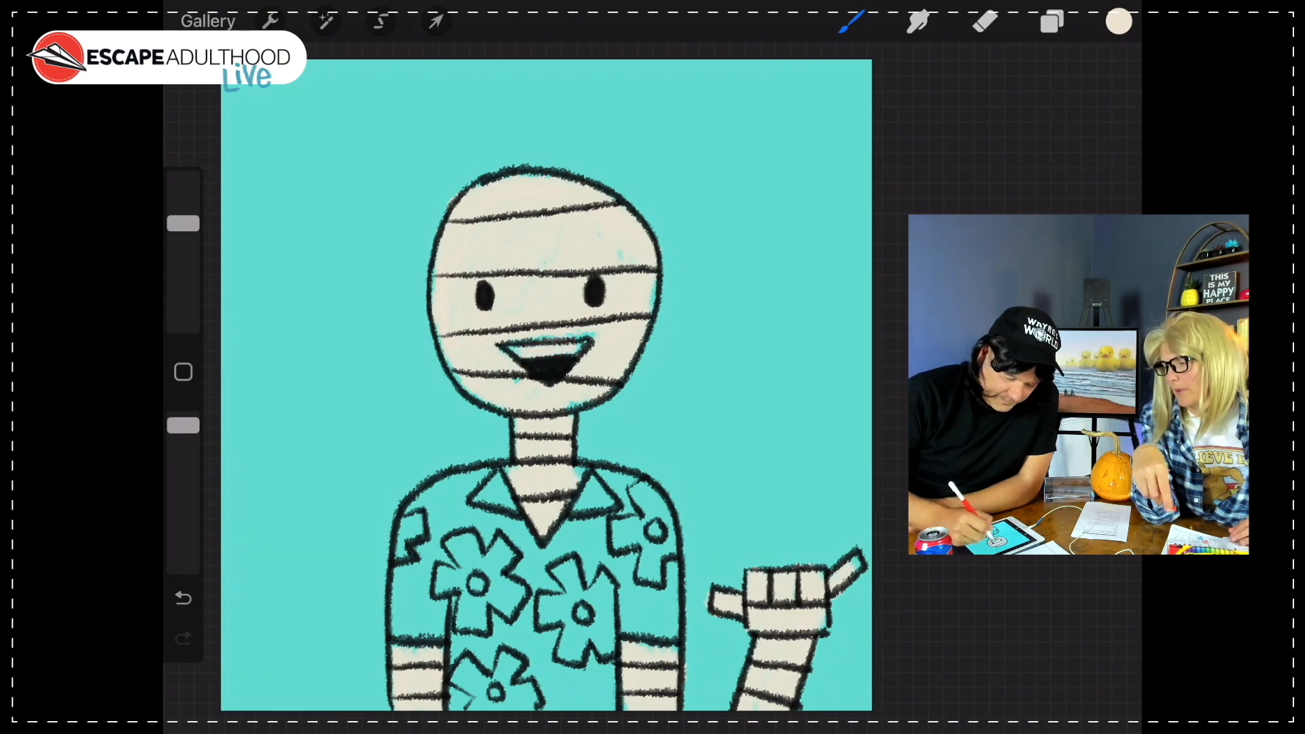
click(1118, 20)
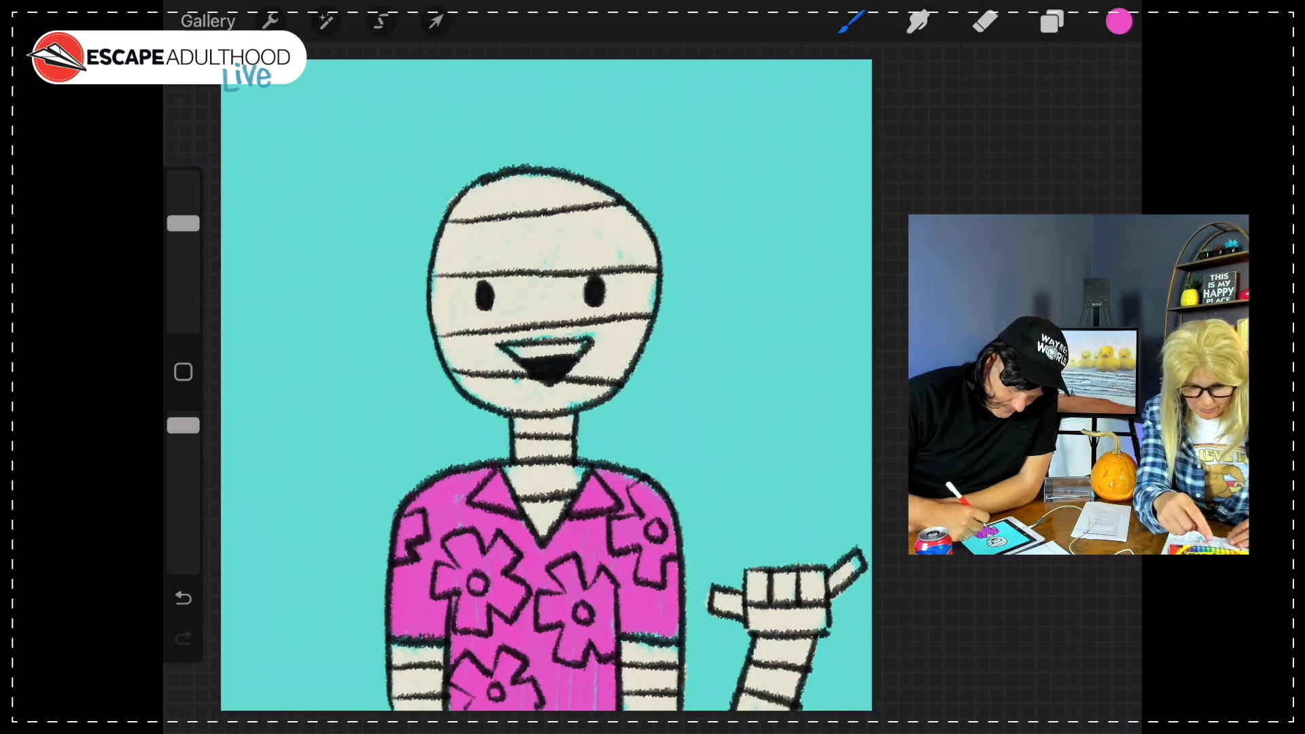
Colour the shirt pink and choose orange for its flowers
click(1118, 21)
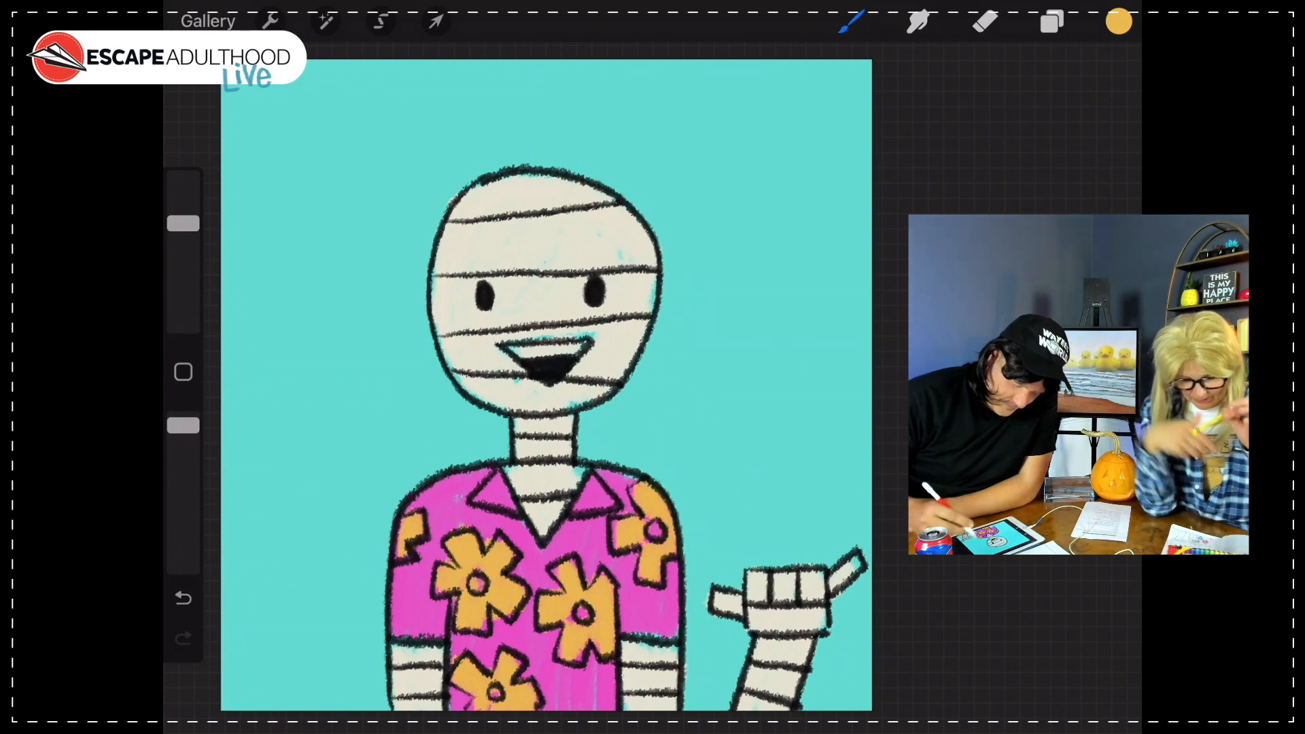
Sample the cream from the mummy's face with the eyedropper and confirm it in the Colors panel
click(1117, 20)
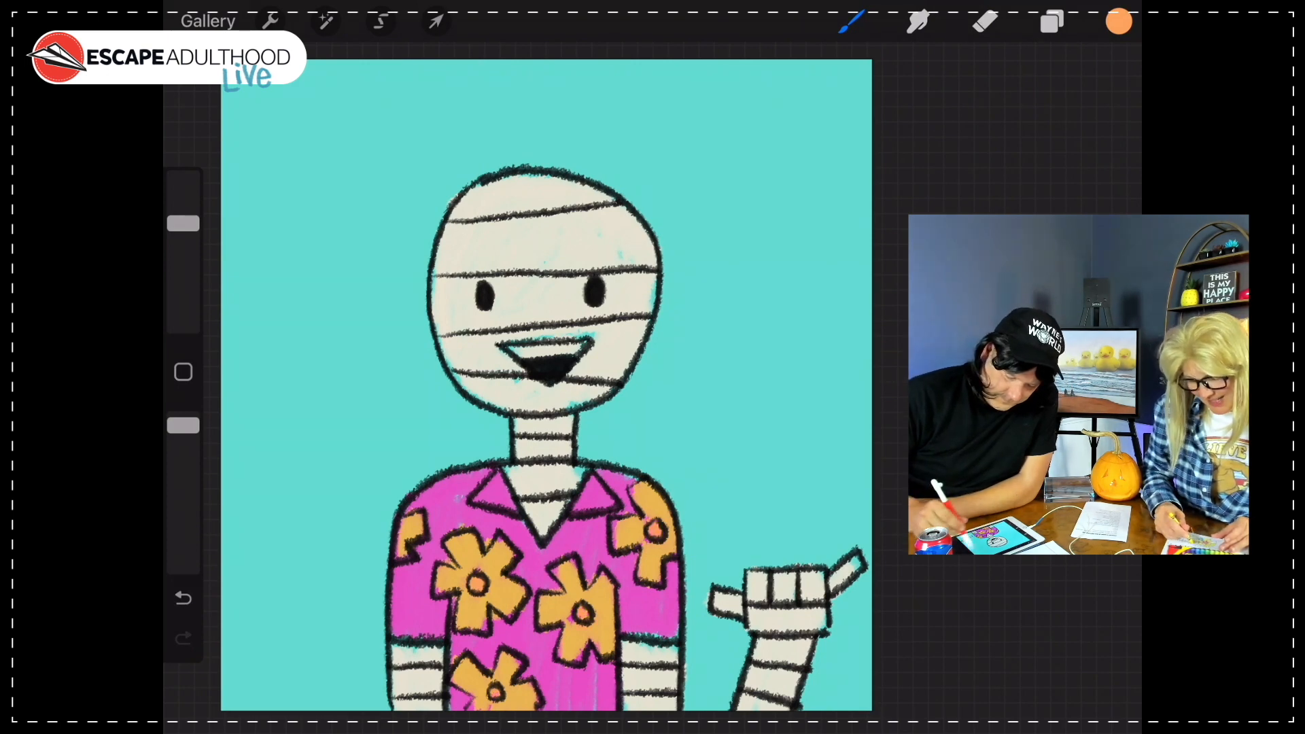
click(1118, 20)
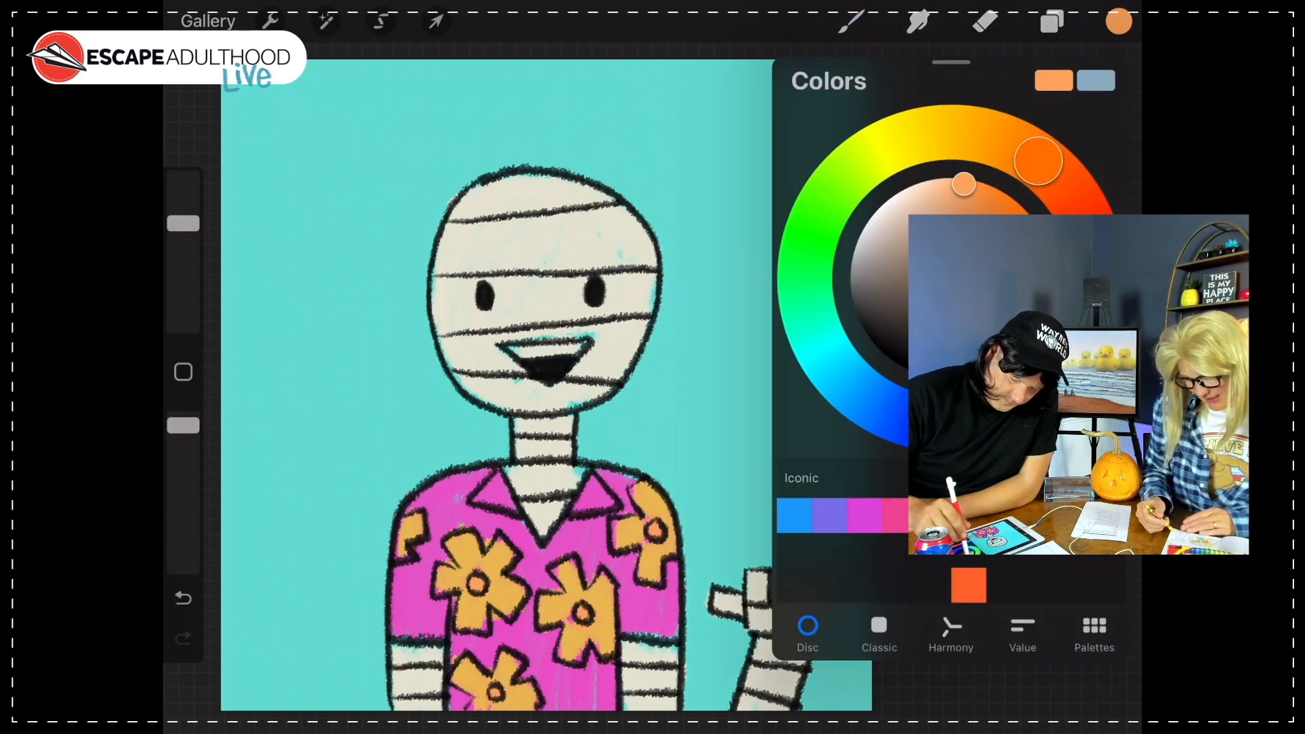
click(1051, 23)
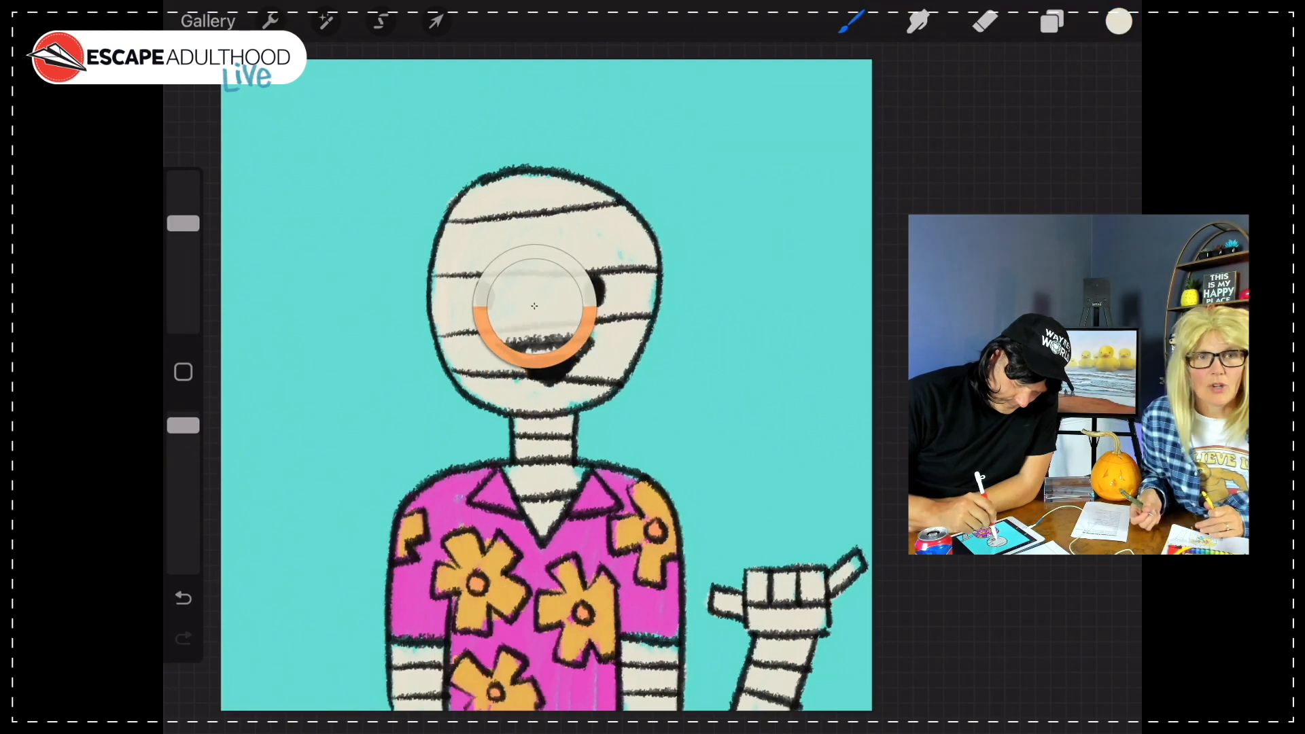
click(1117, 21)
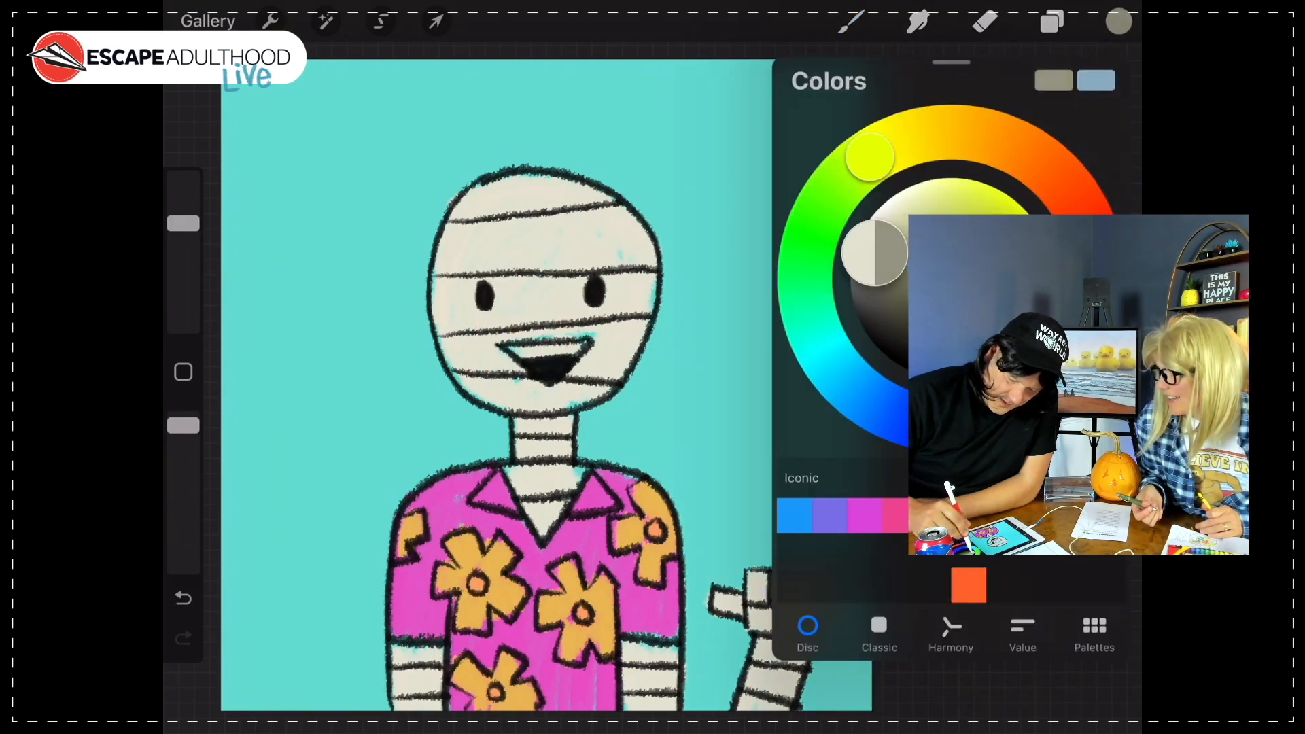